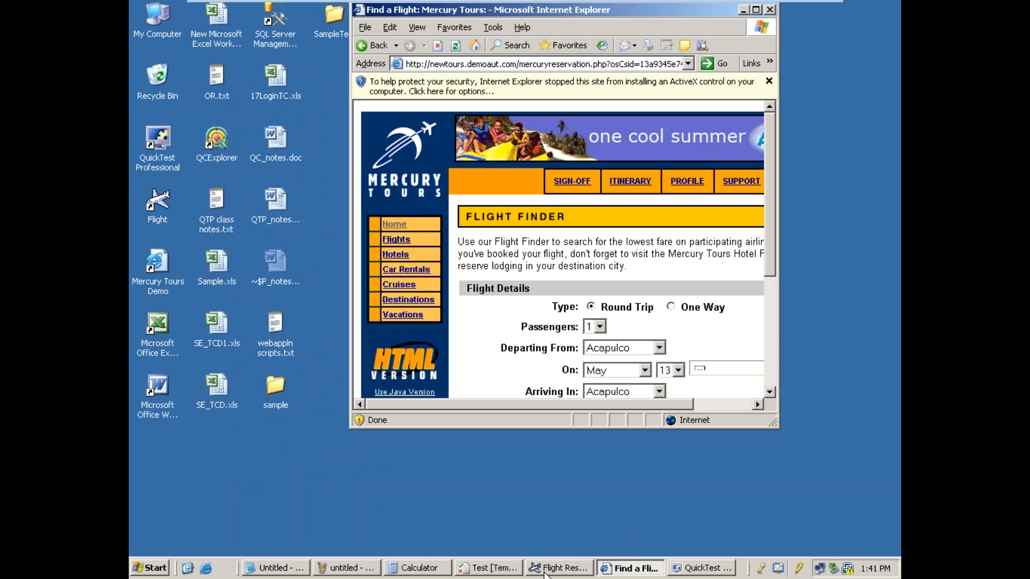
Step: Read the Dynamic DP notes in Notepad, then switch back to the QuickTest login script
left_click(275, 567)
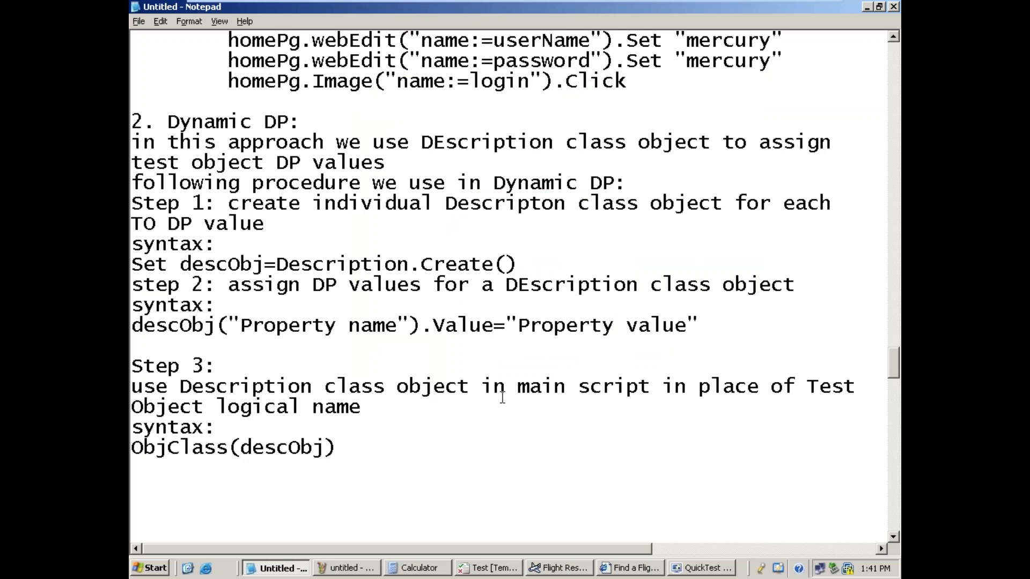
mouse_move(371, 418)
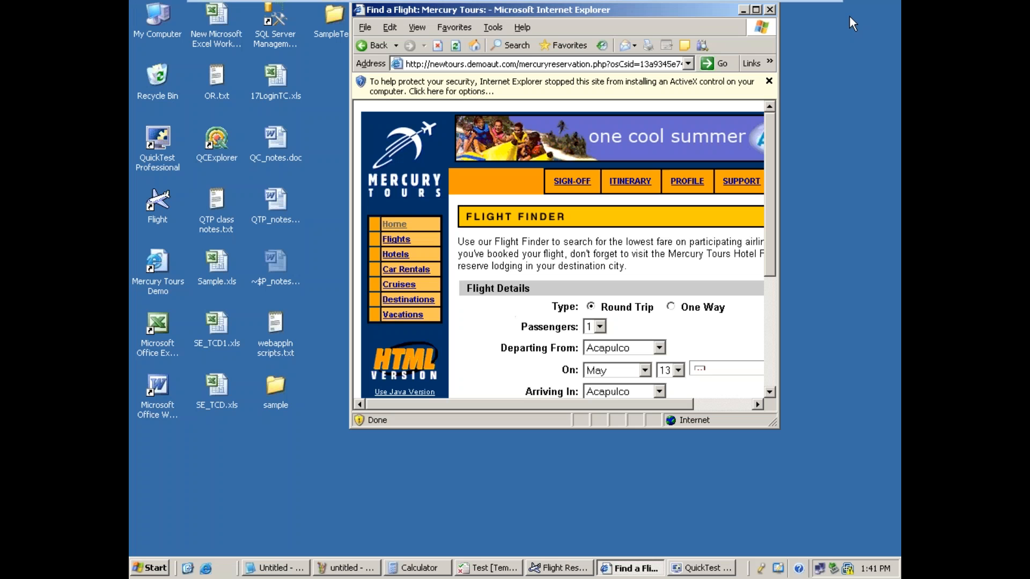
left_click(700, 568)
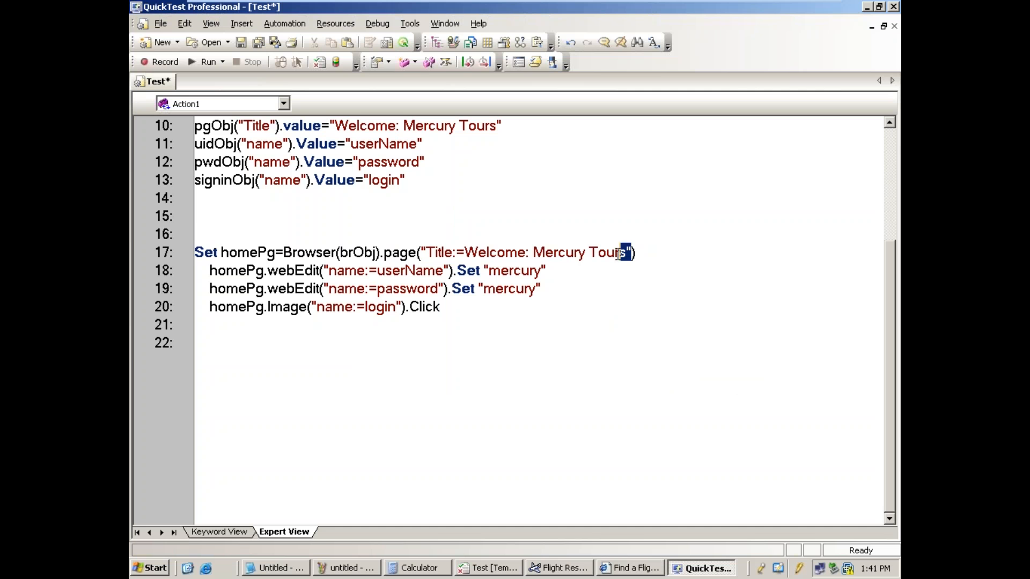
Step: Replace the inline page and userName descriptions on lines 17–18 with pgObj and uidObj
double_click(526, 252)
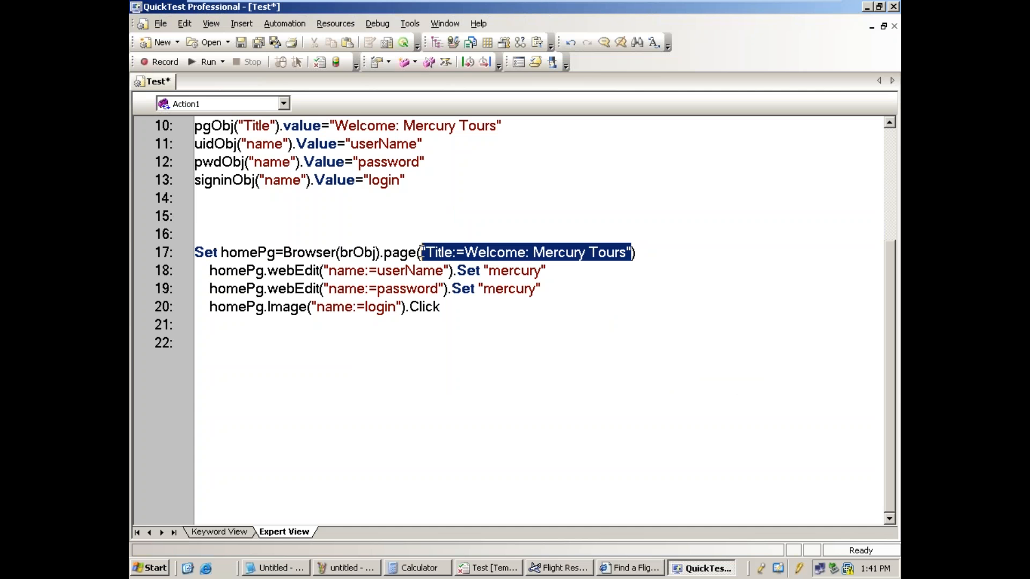
mouse_move(424, 257)
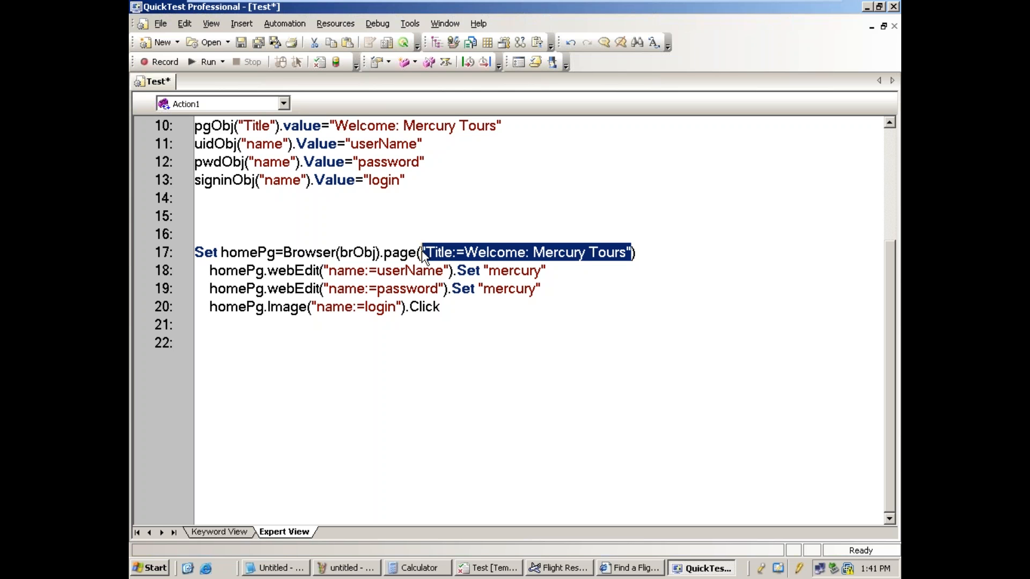
type("pg")
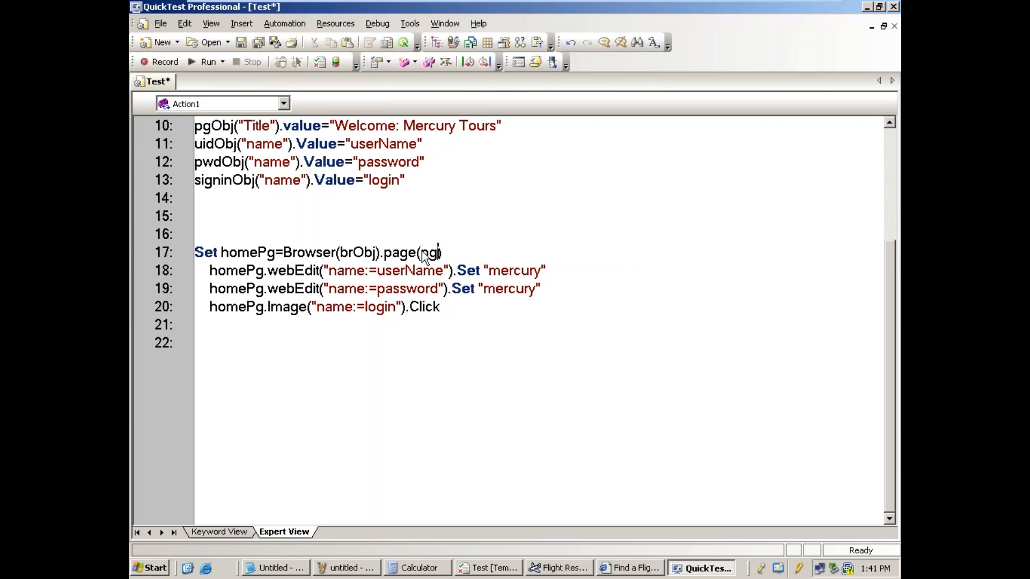
type("Title")
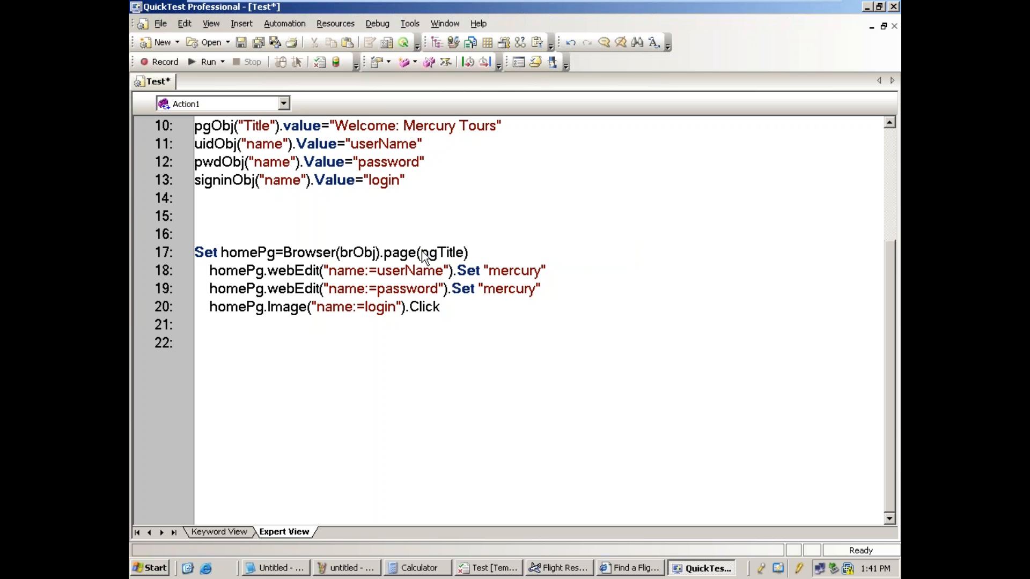
double_click(387, 269)
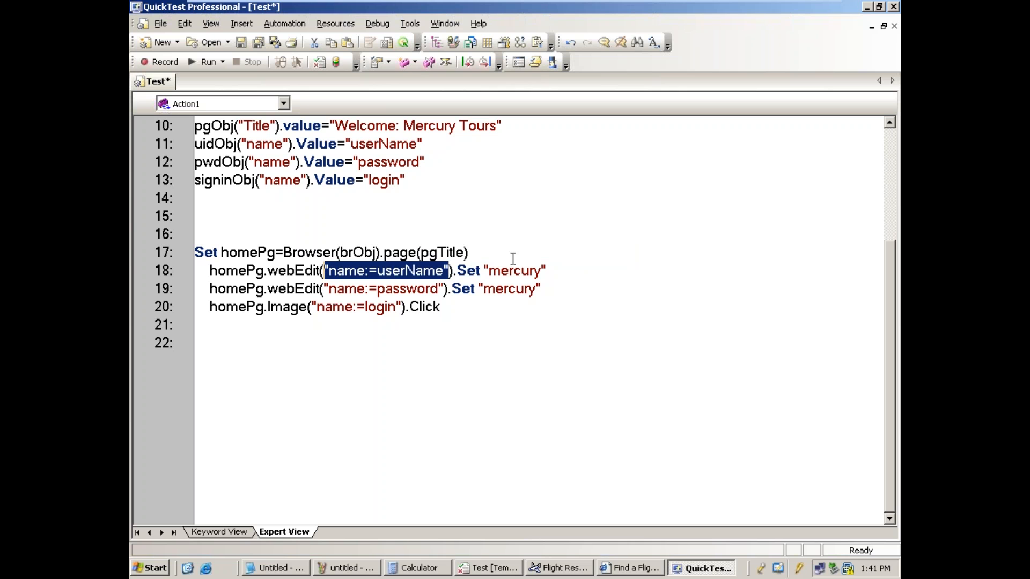
left_click(453, 252)
type("Obj")
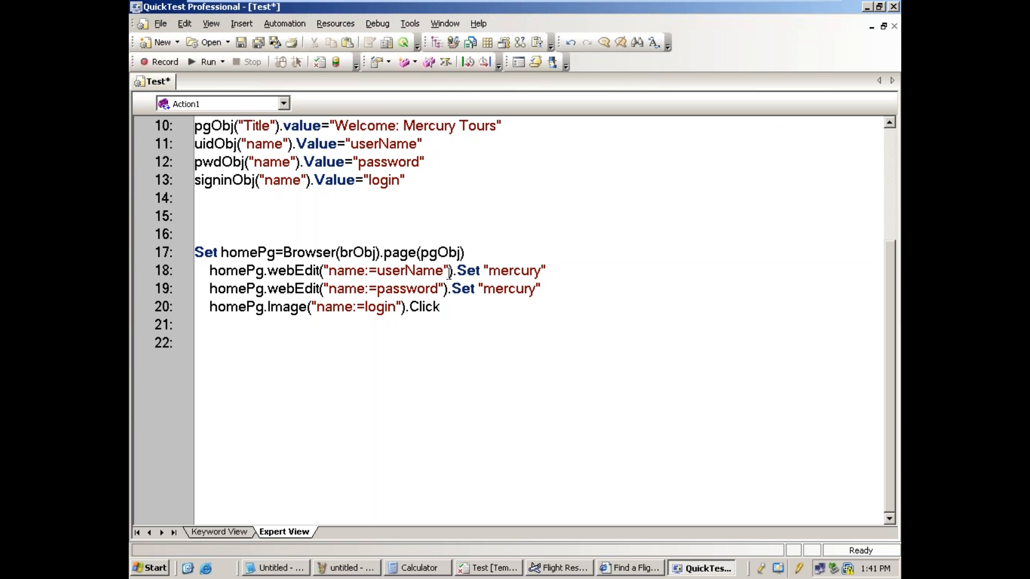
double_click(387, 269)
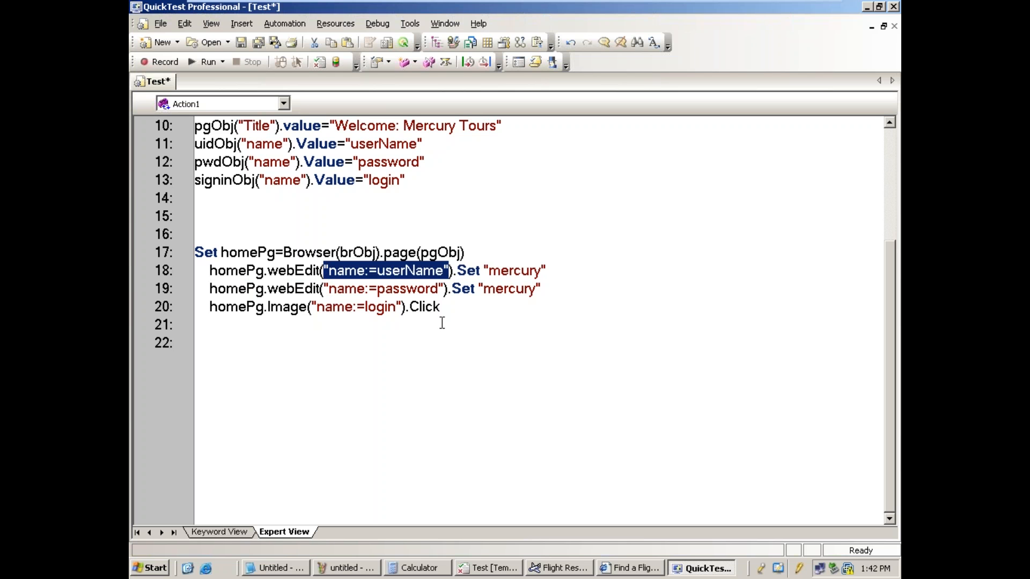
type("uid")
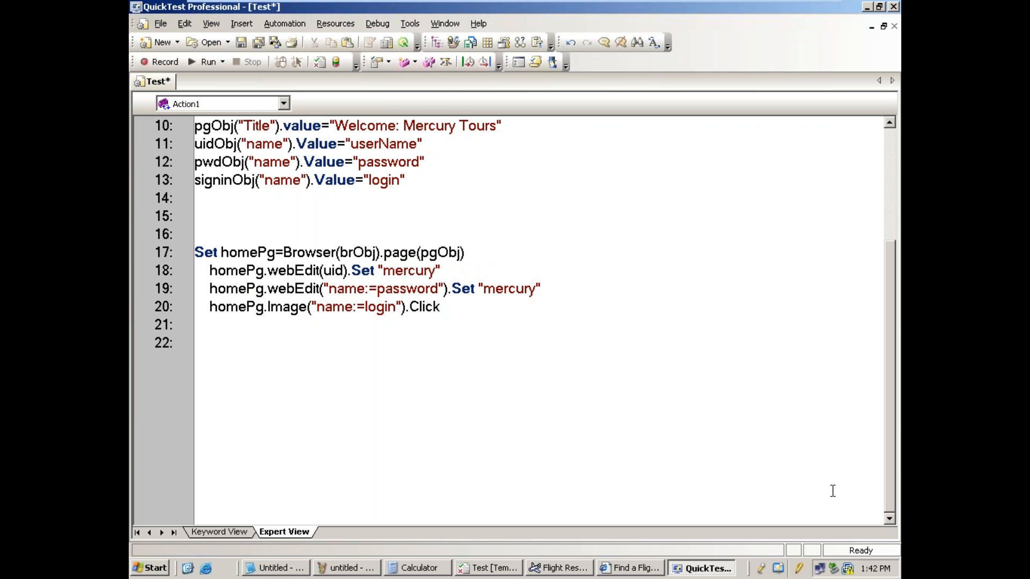
type("Obj")
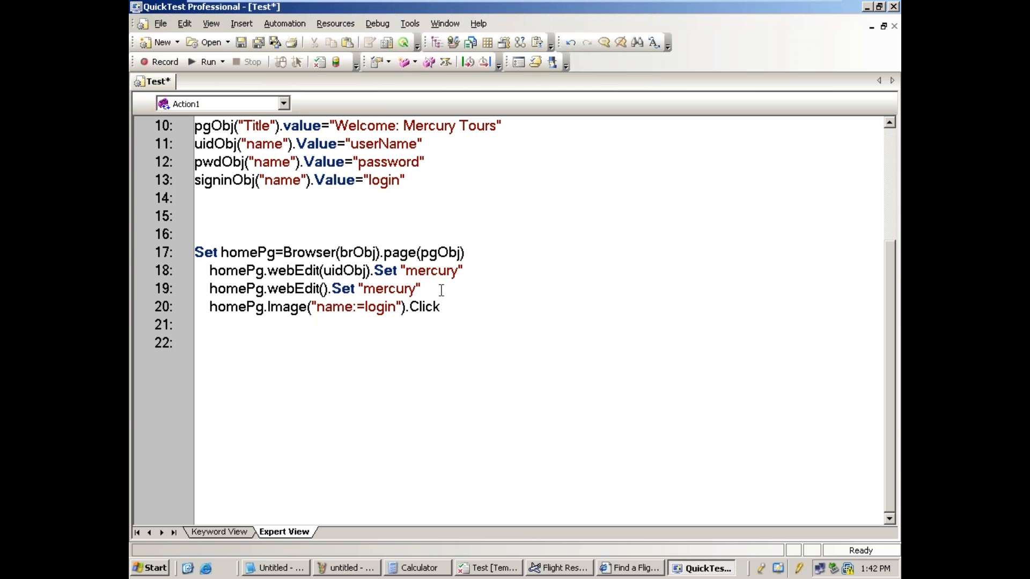
mouse_move(226, 181)
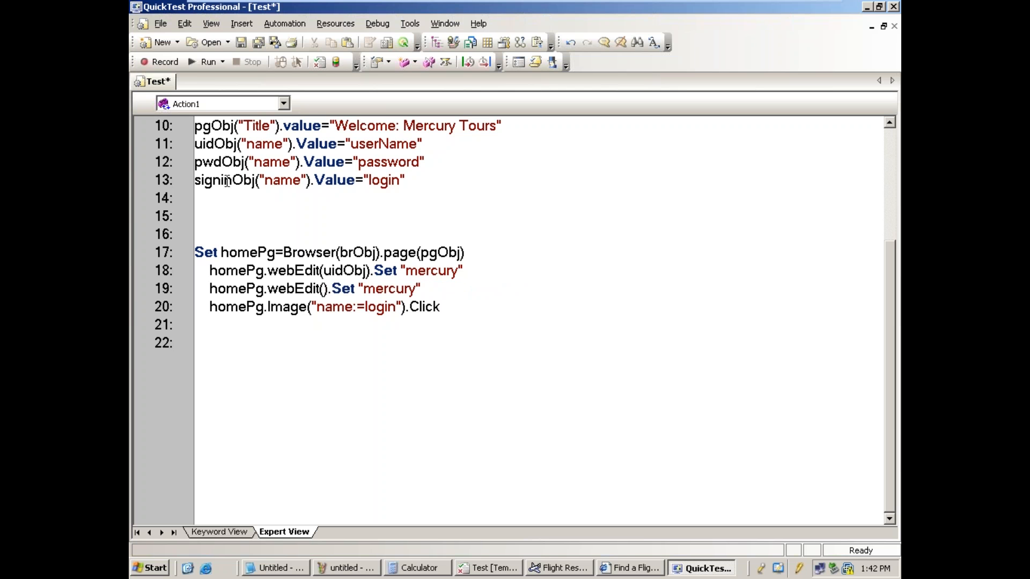
Step: Put pwdObj inside webEdit() on line 19 and signinObj inside Image() on line 20
scroll("up", 3)
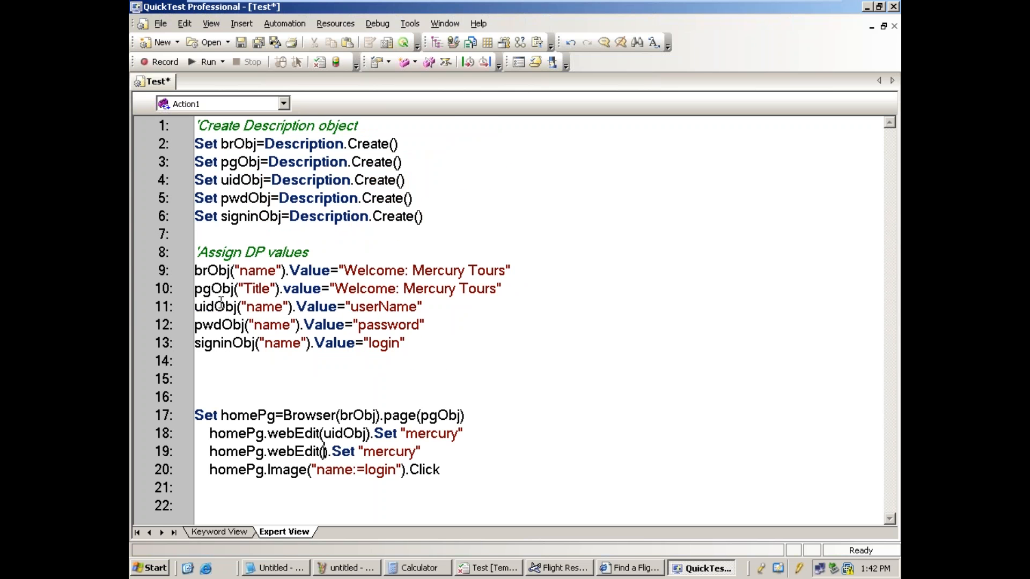
double_click(232, 143)
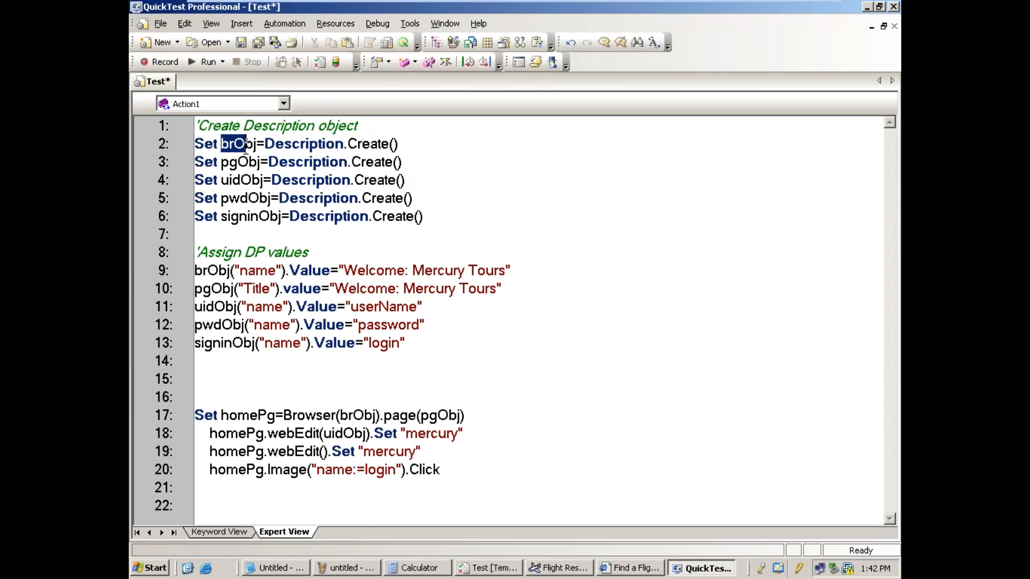
scroll("down", 3)
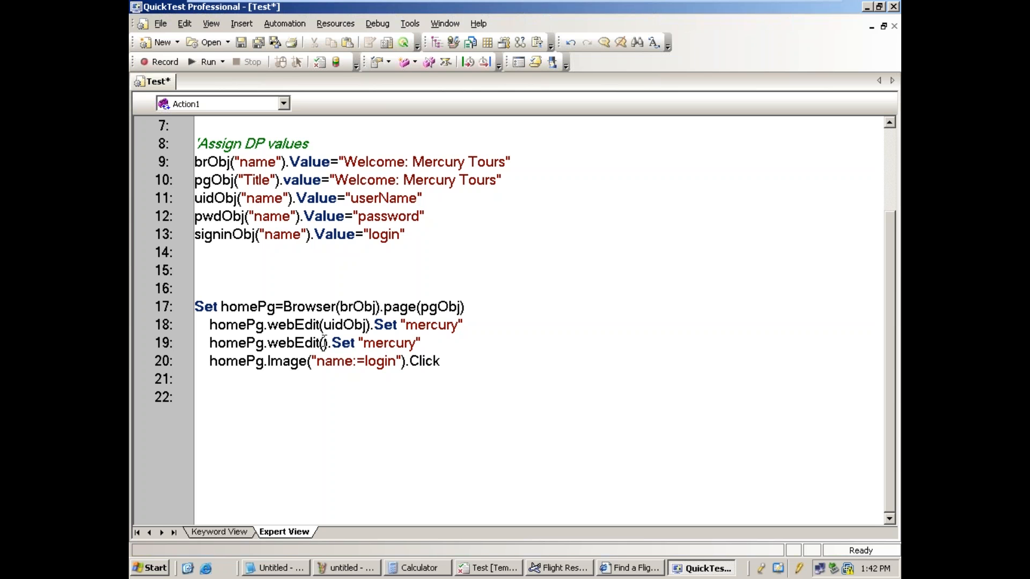
type("pwdObj")
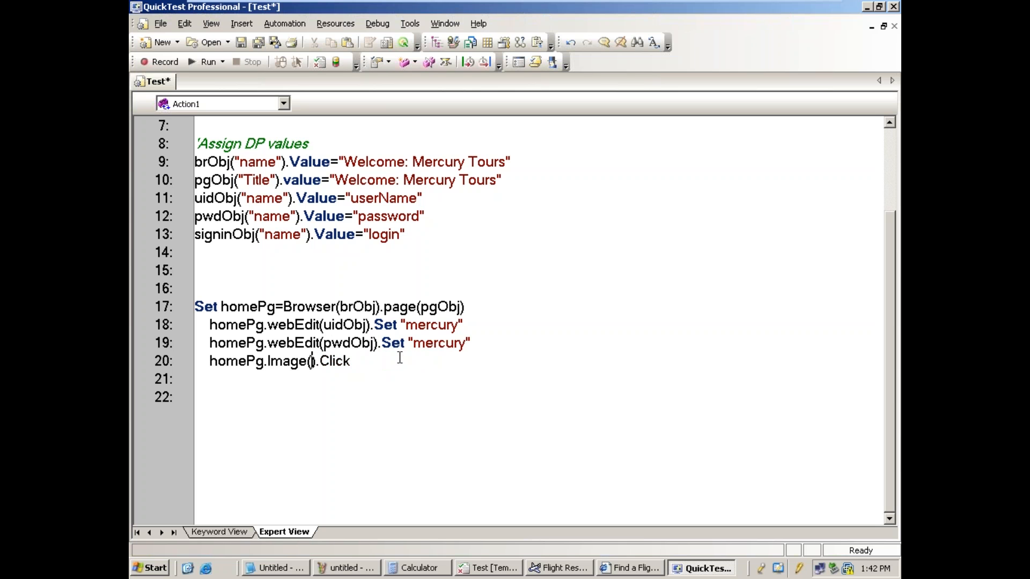
type("signinObj")
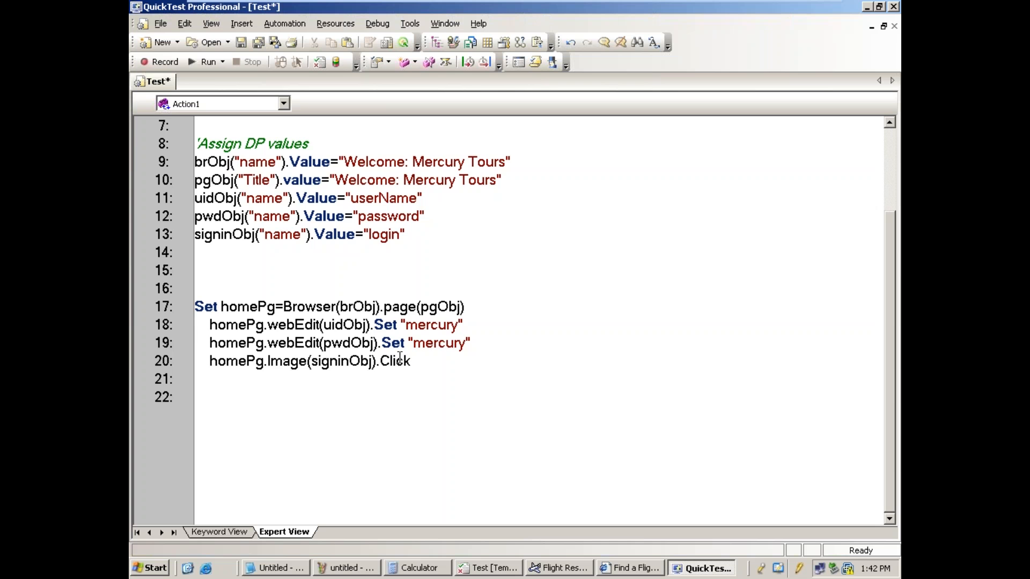
scroll("up", 3)
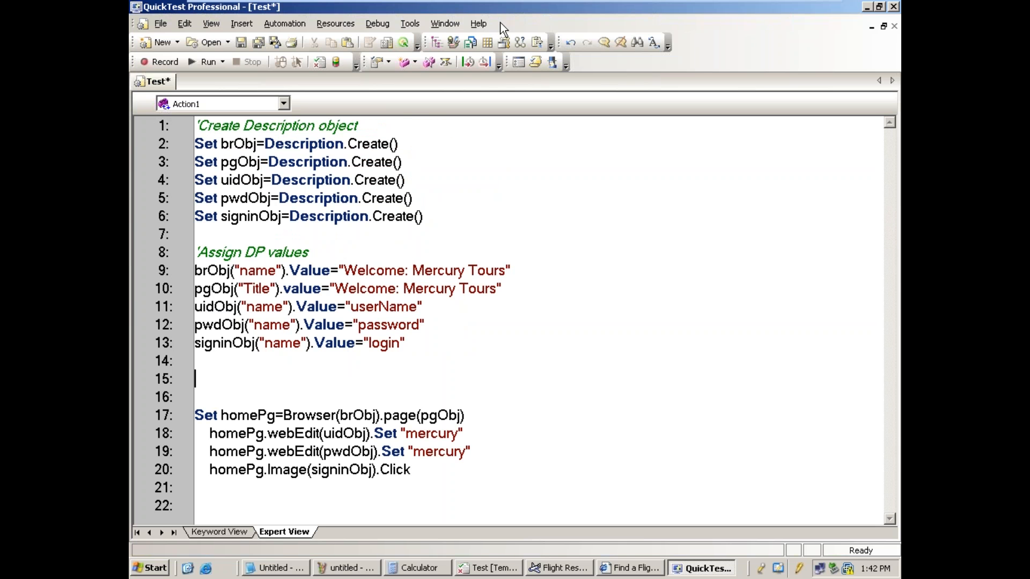
Step: Sign off Mercury Tours to its welcome page, then run the script with temporary results
left_click(883, 7)
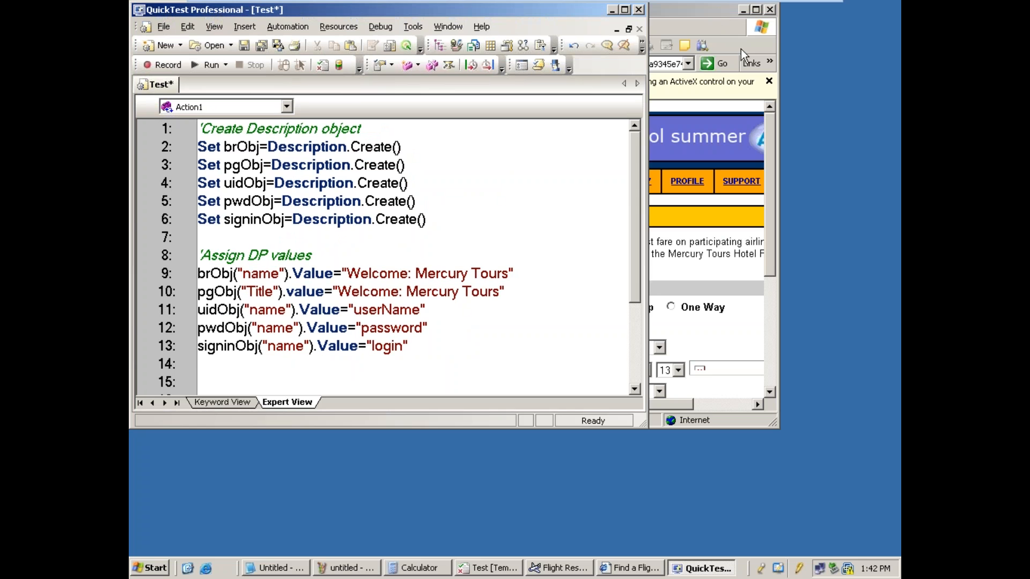
left_click(629, 567)
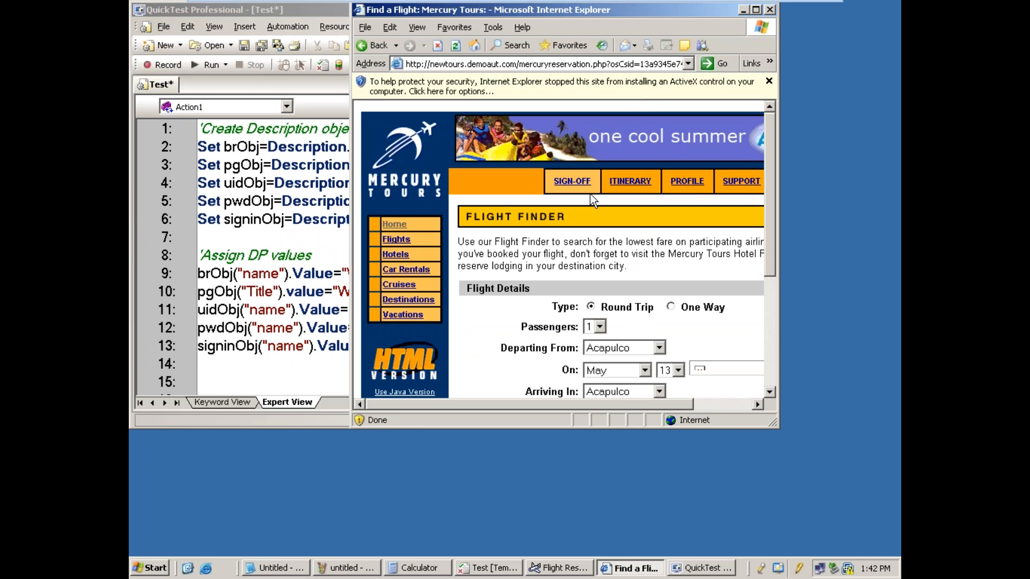
left_click(571, 182)
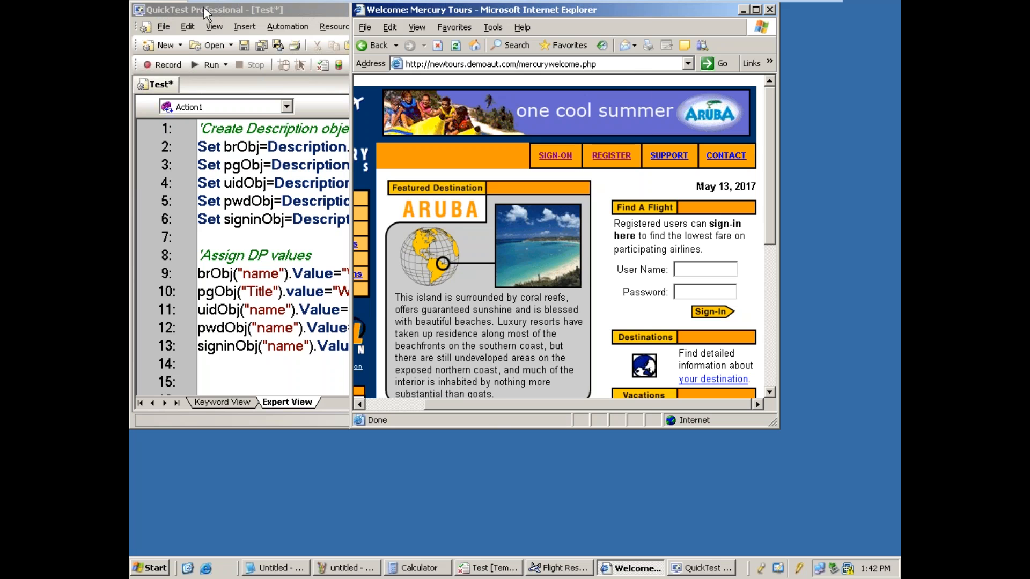
left_click(208, 64)
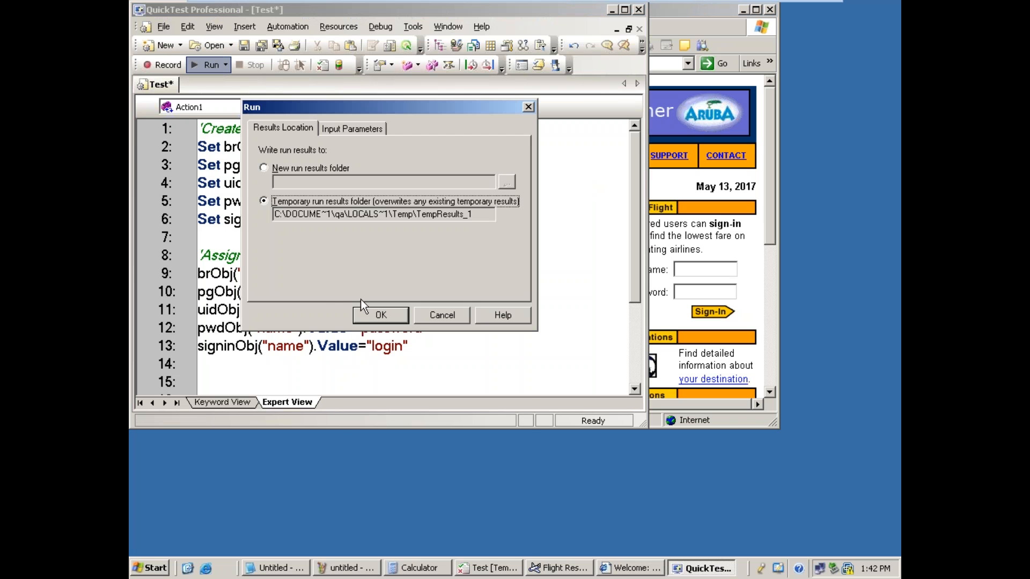
left_click(380, 315)
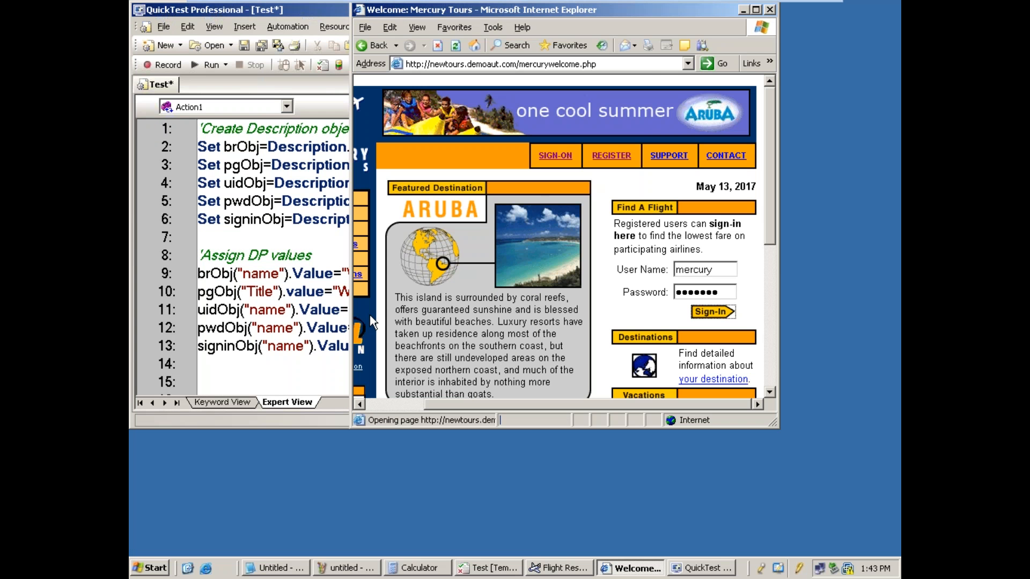
left_click(713, 312)
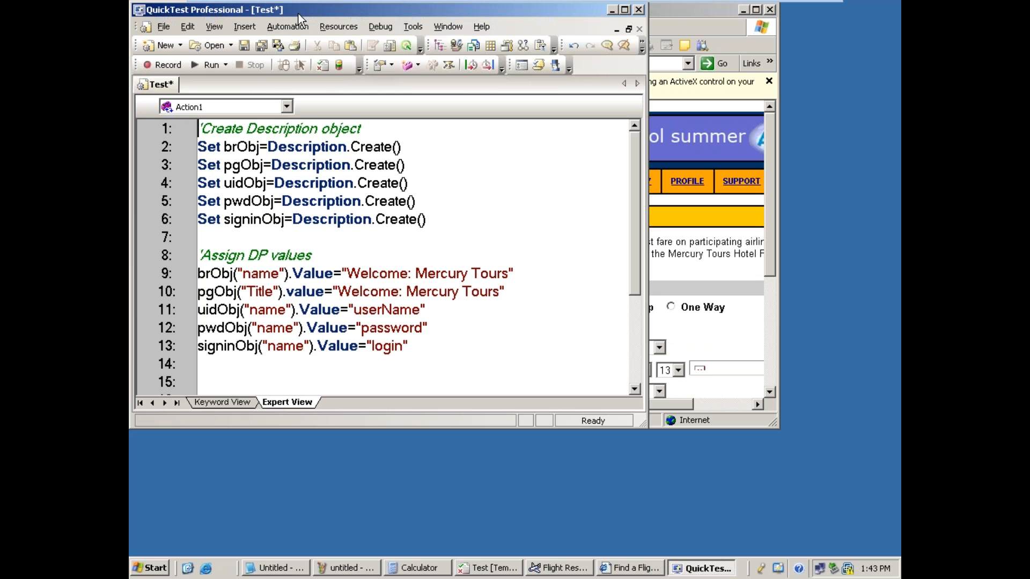
mouse_move(511, 26)
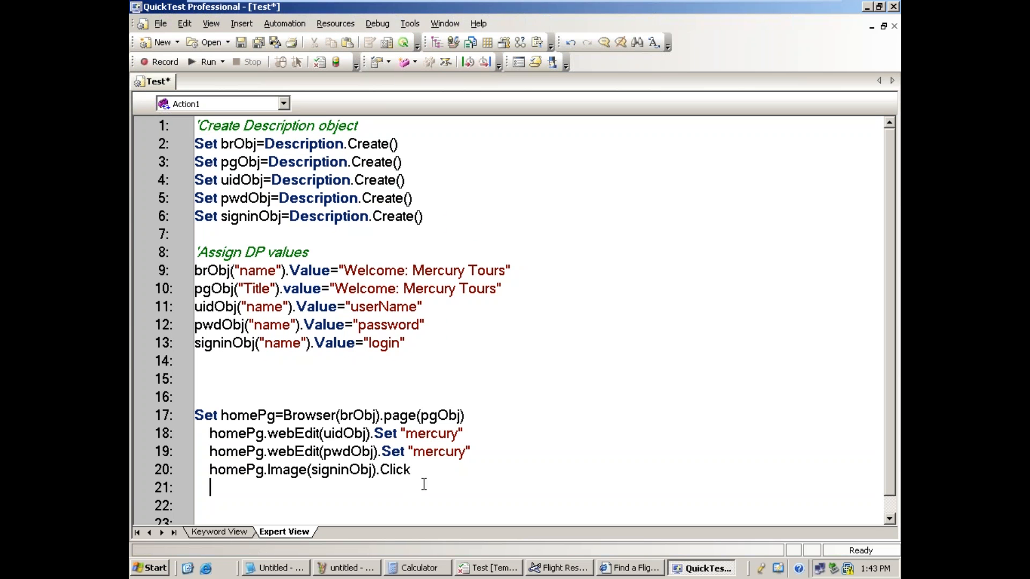
Step: Select the entire description-object login script with Ctrl+A
key("ctrl+a")
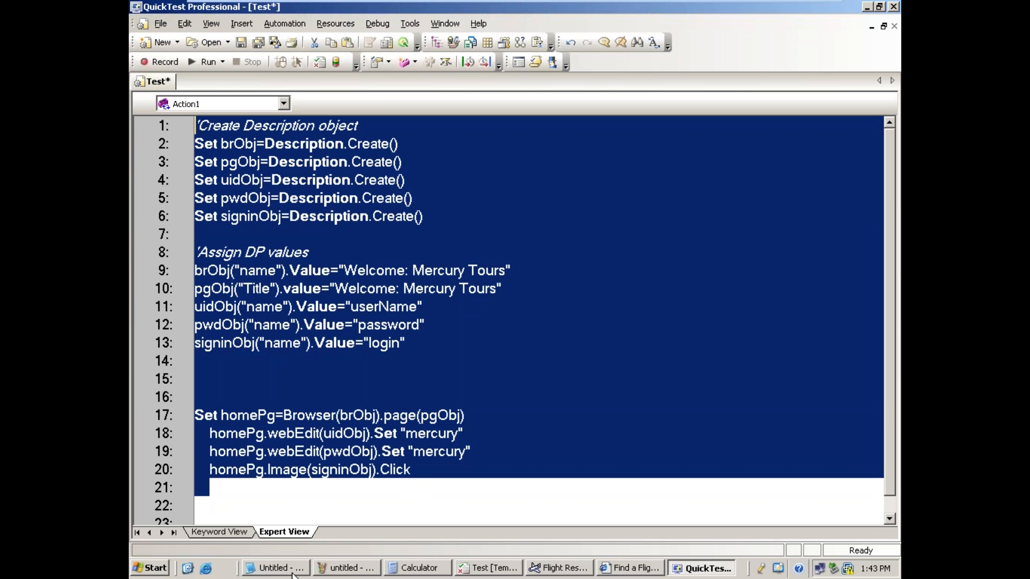
Step: In Notepad, type 'ex: write Dyanmic DP to perform login operation' and 'script:' below the syntax
left_click(277, 568)
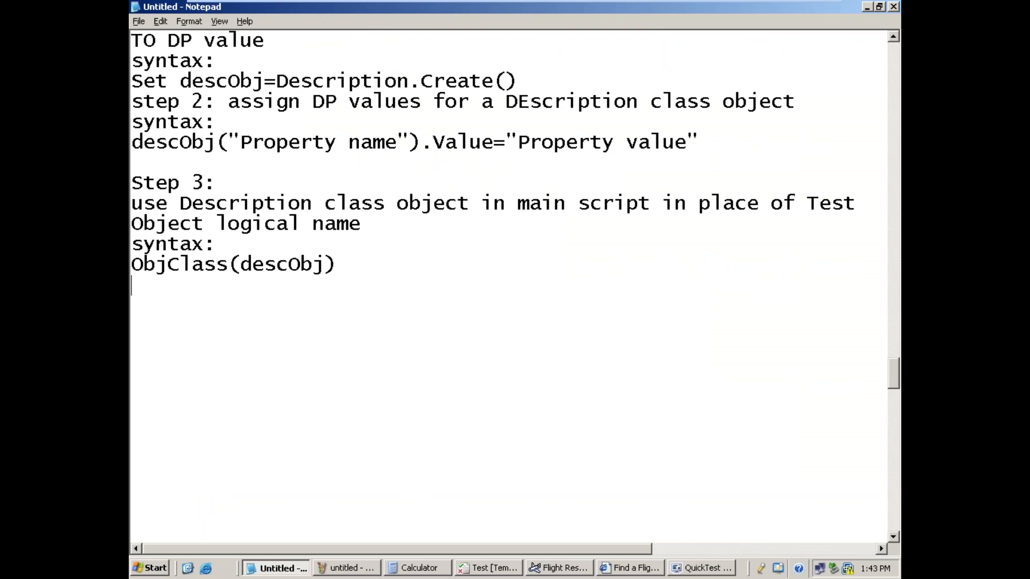
type("ex:")
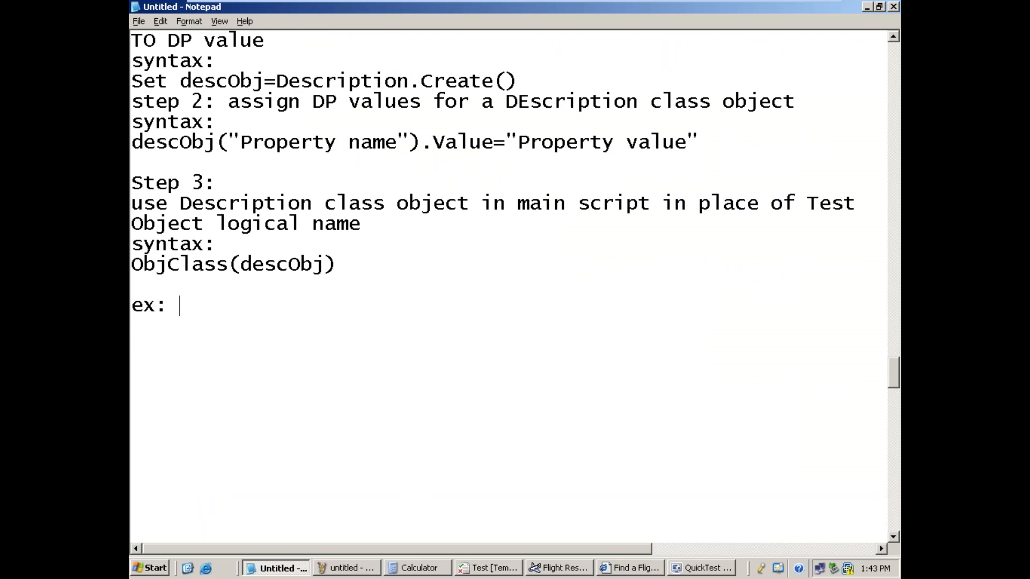
type("write")
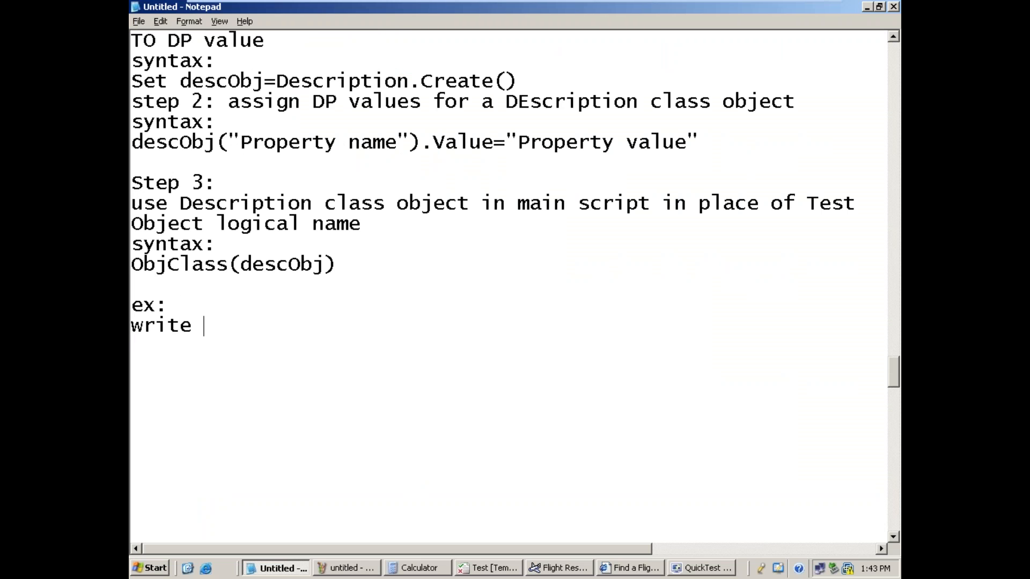
type("Dyanmic")
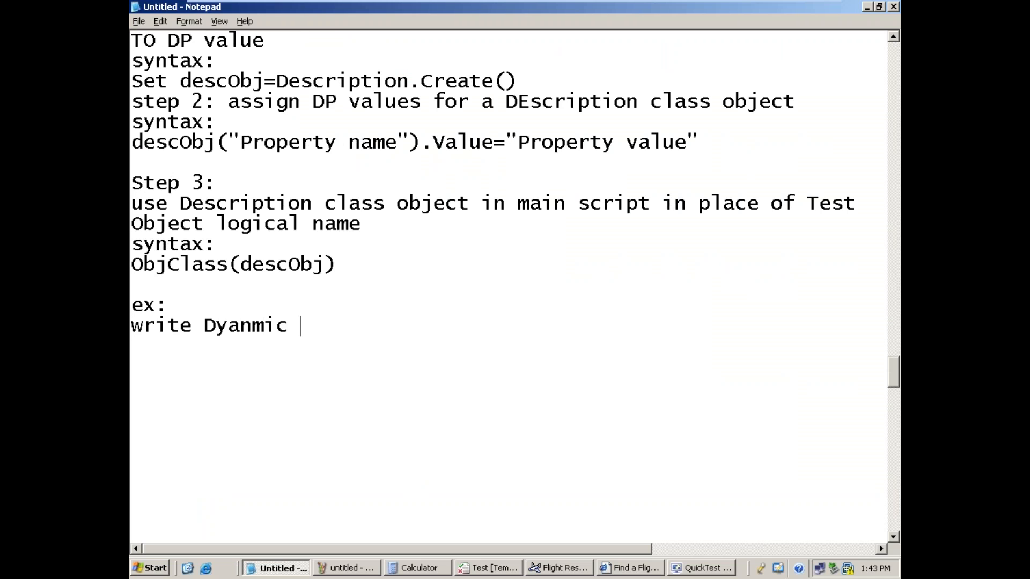
type("DP to p")
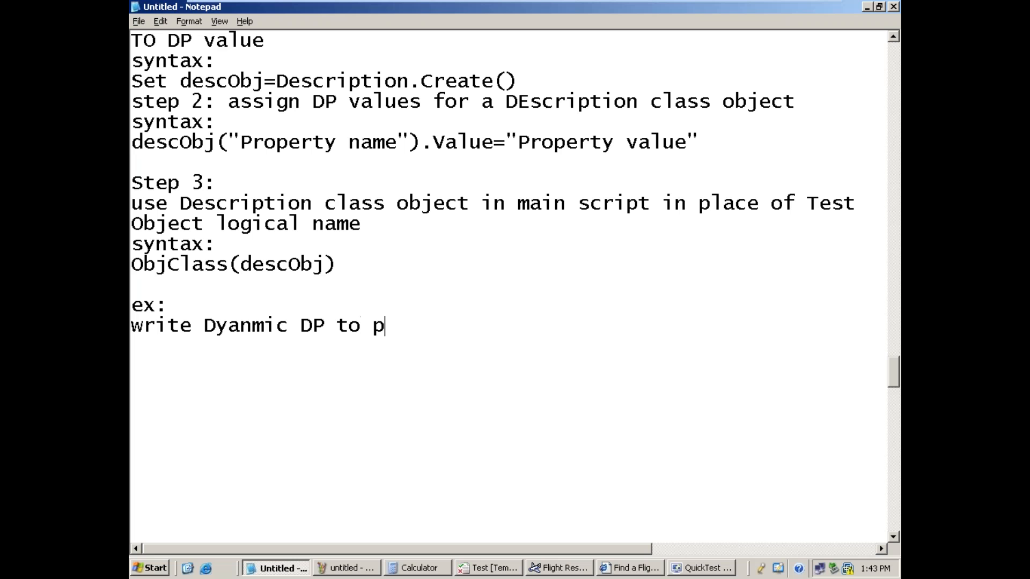
type("erform login")
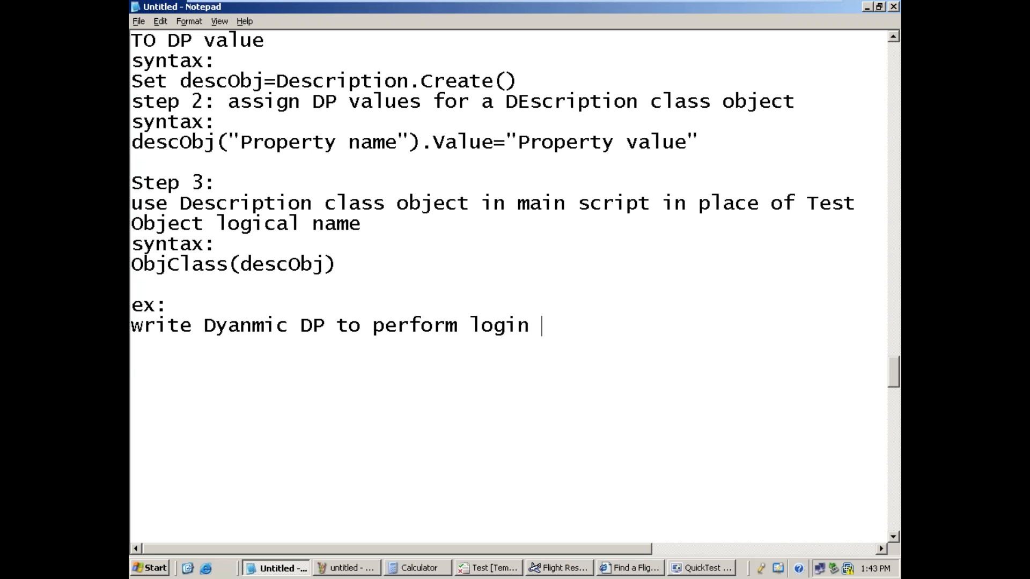
type("operation")
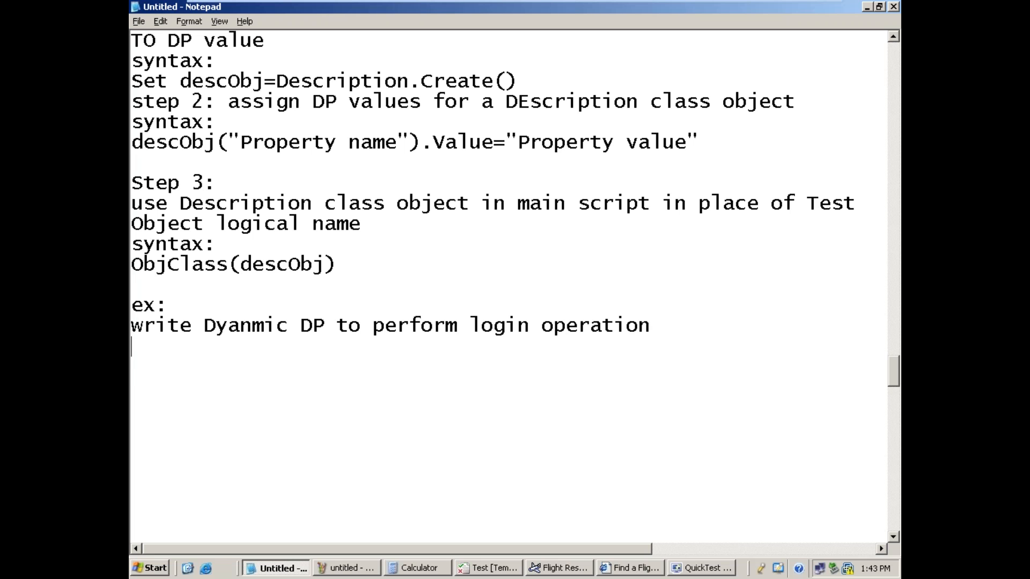
type("sc")
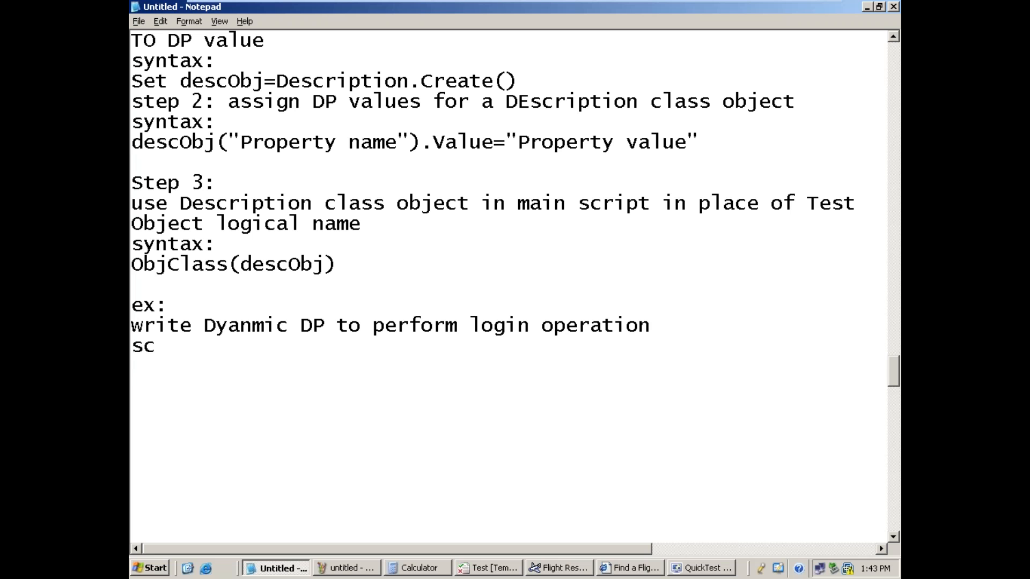
type("ript:")
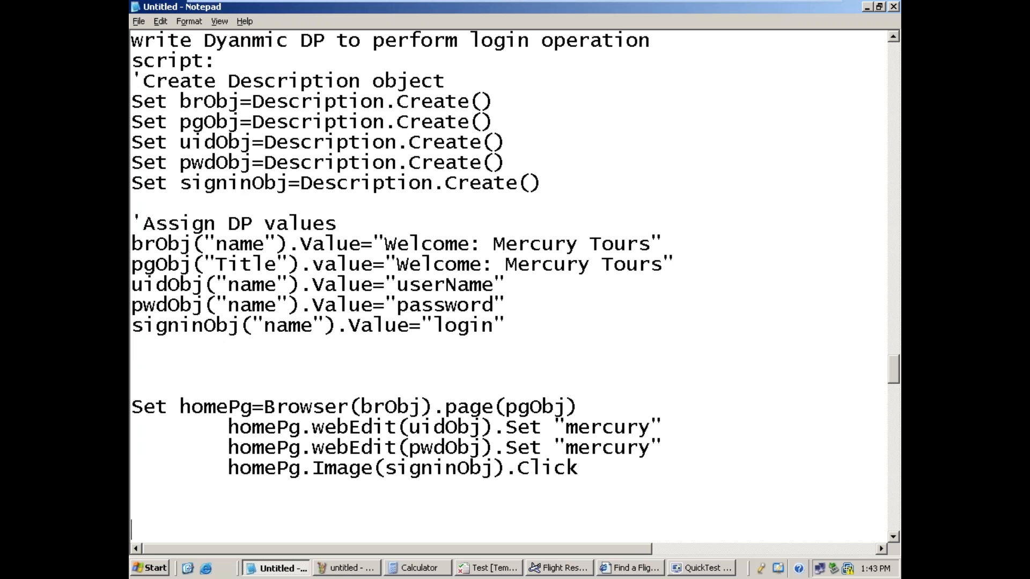
Step: Type 'ex: write Dynamic DP to perform user REgistration operation' below the pasted script
type("ex:")
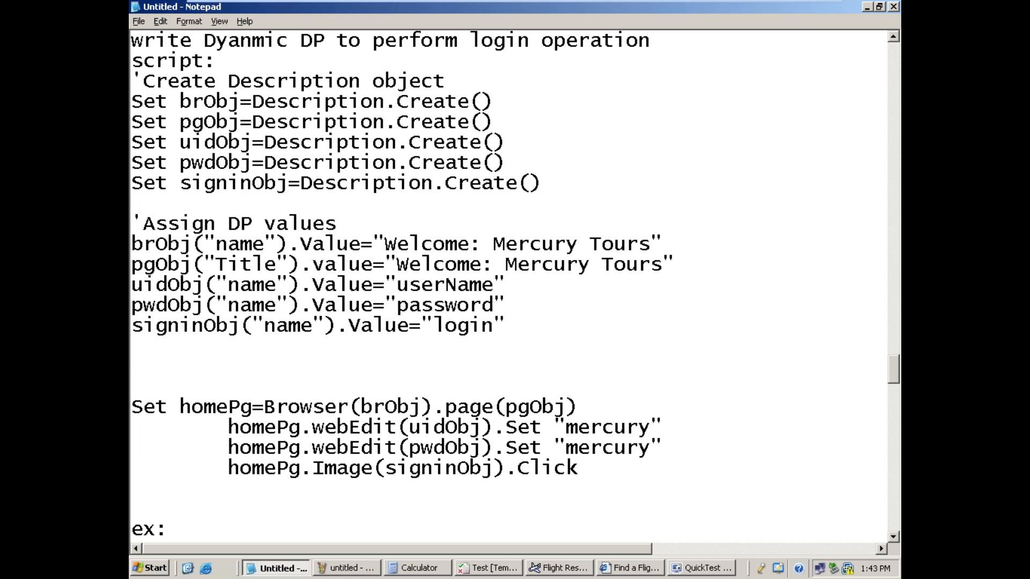
type("write D")
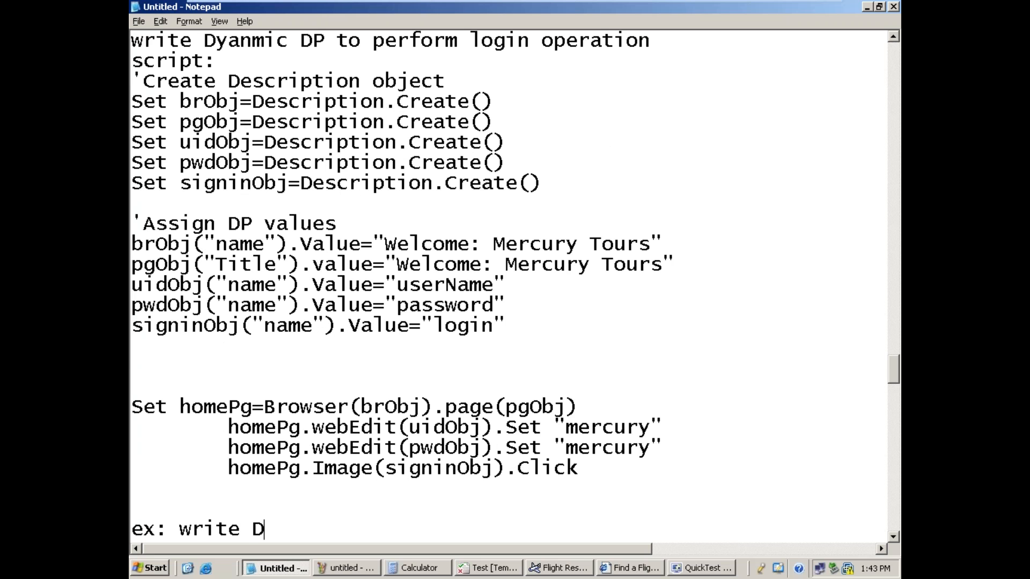
type("yna")
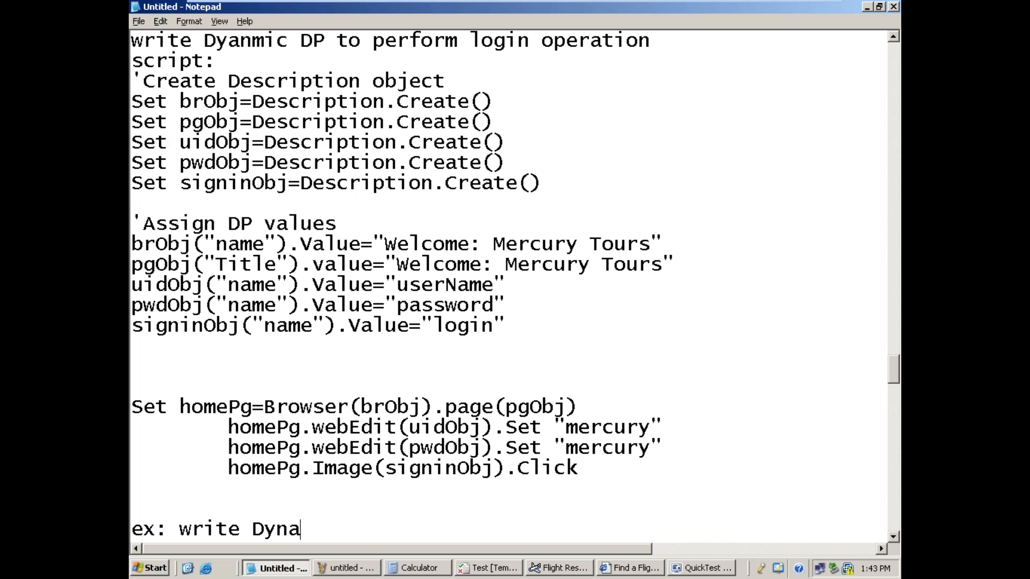
type("mic DP t")
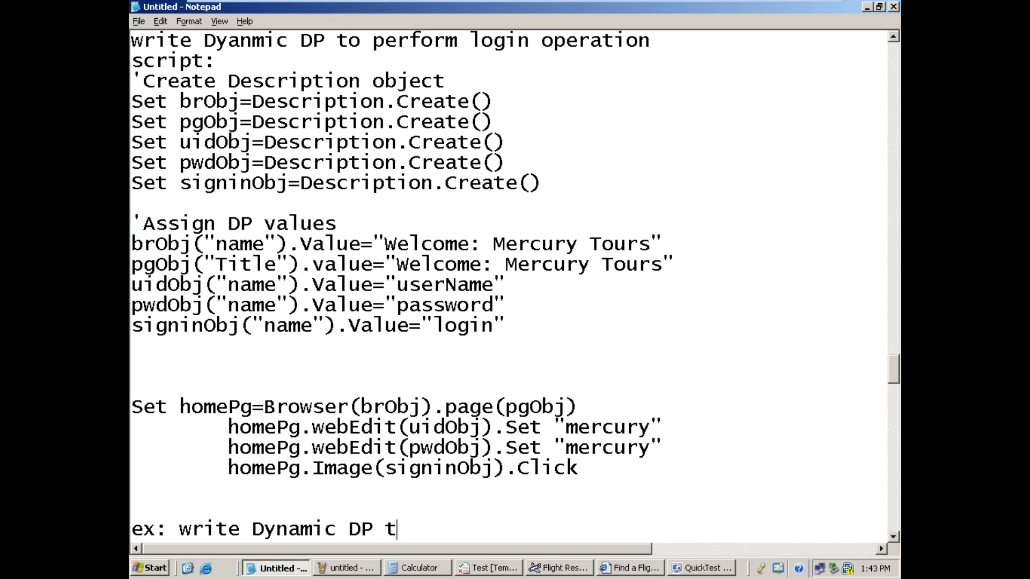
type("o perform")
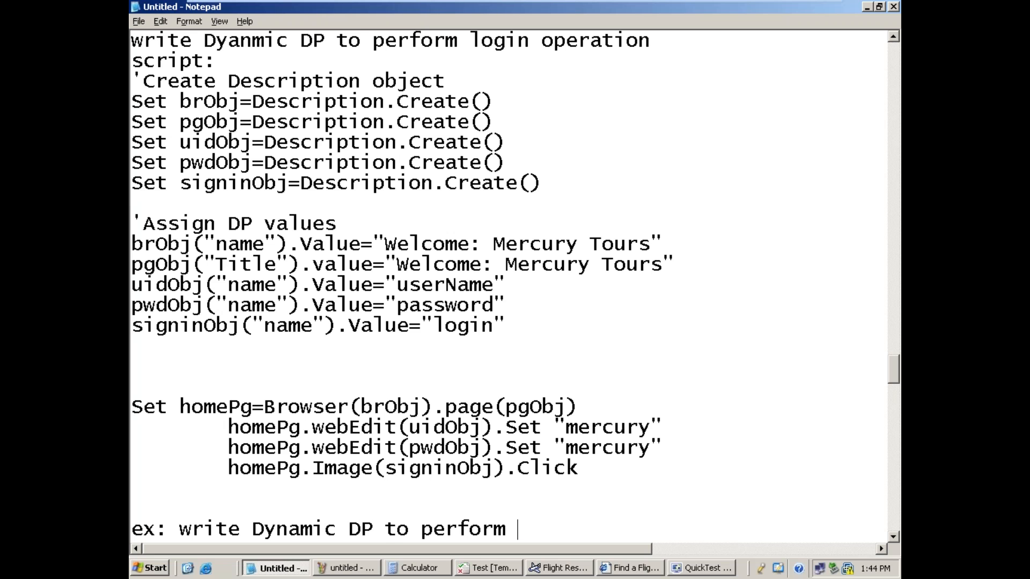
type("user REgi")
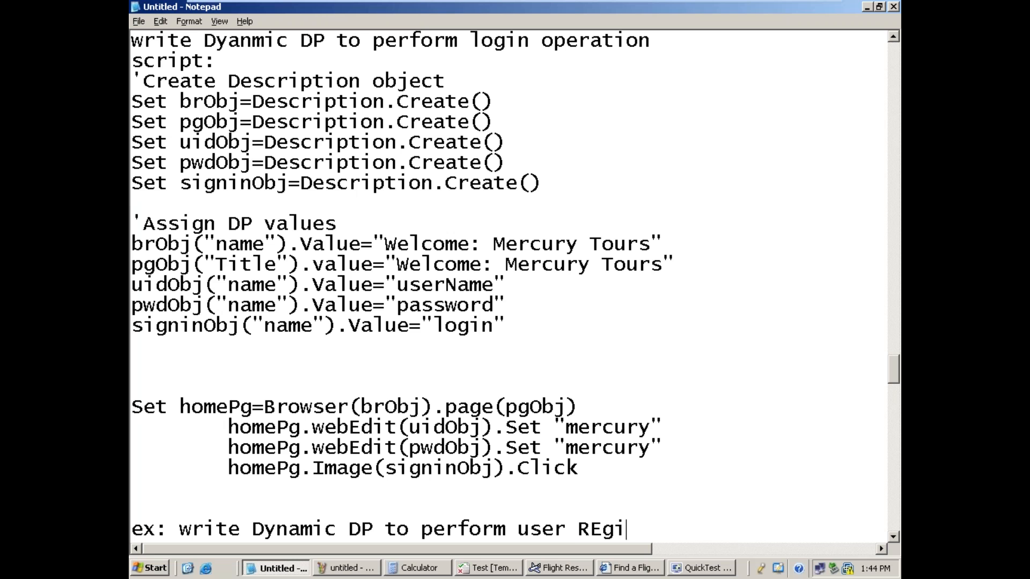
type("stration o")
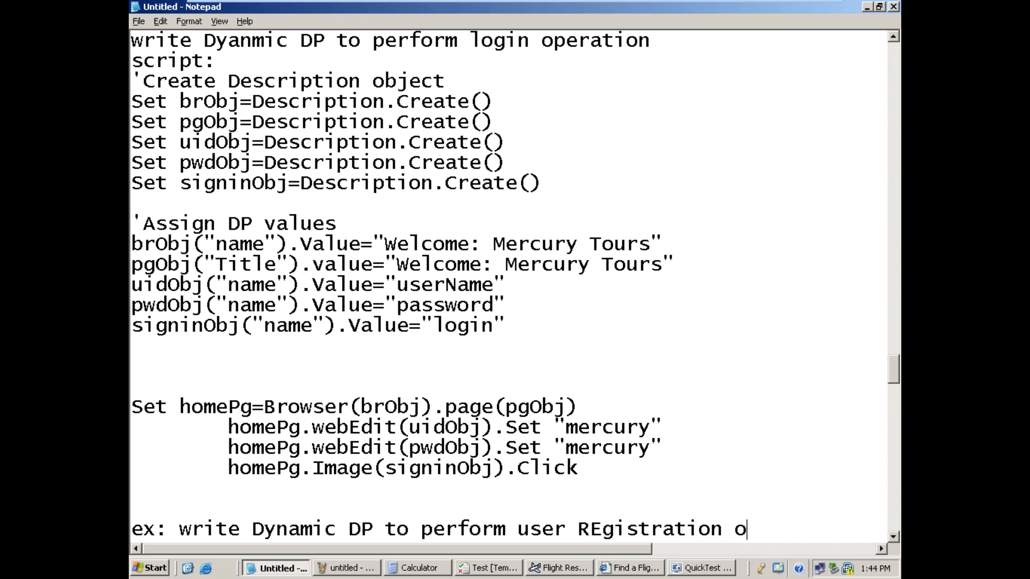
type("operation")
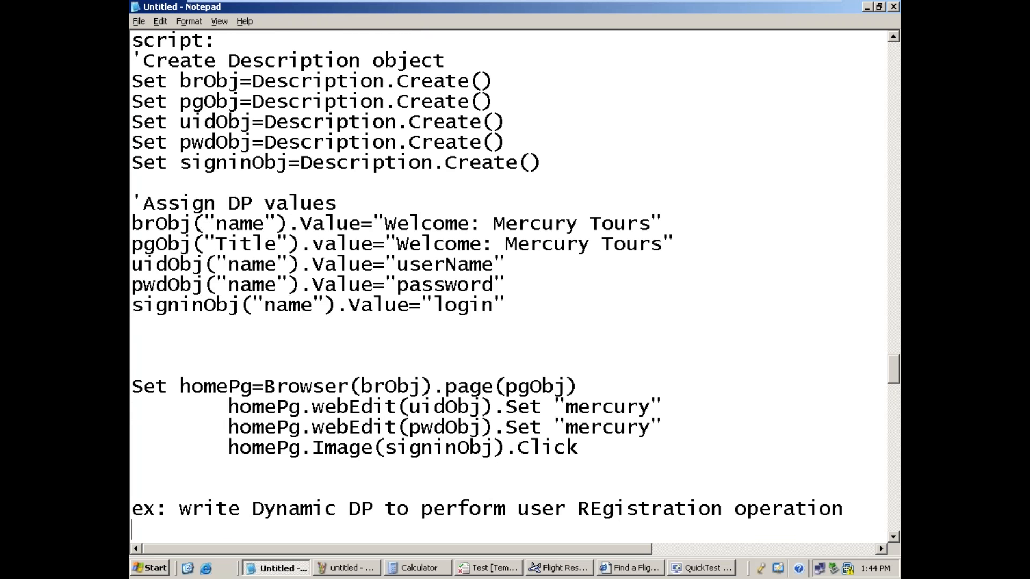
scroll("down", 3)
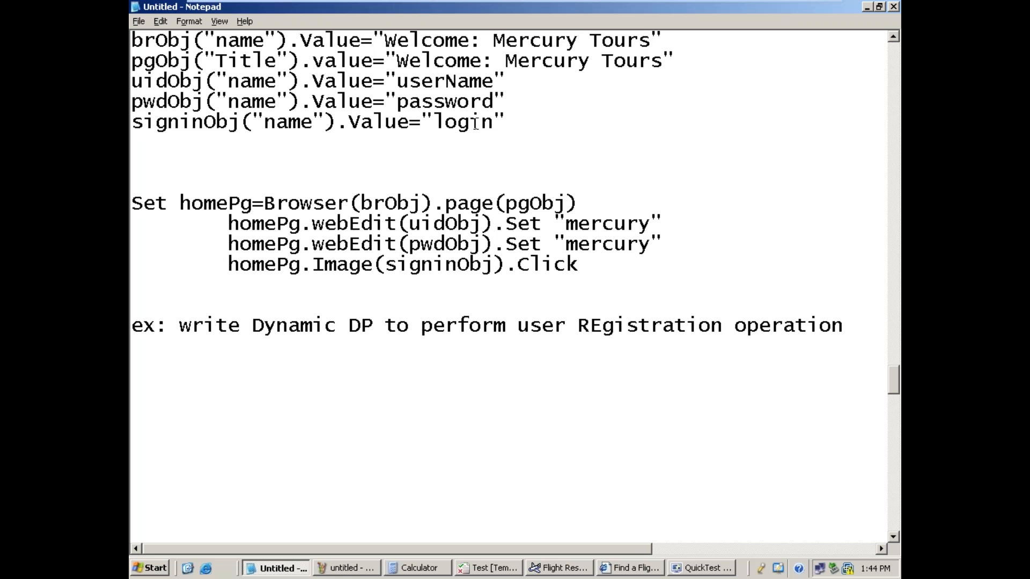
Step: Minimize Notepad and click into the Expert View login script in QuickTest
left_click(131, 347)
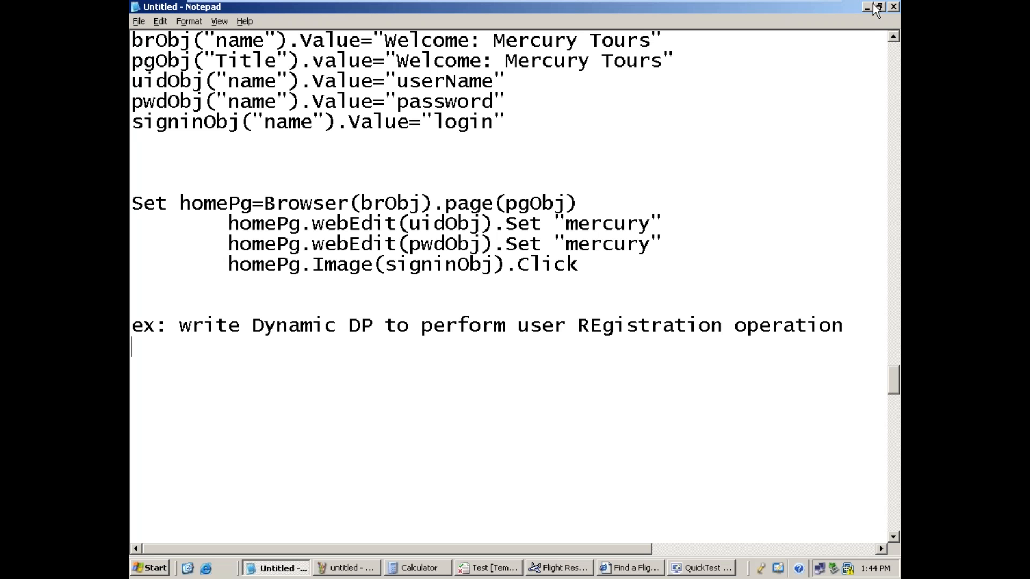
left_click(700, 568)
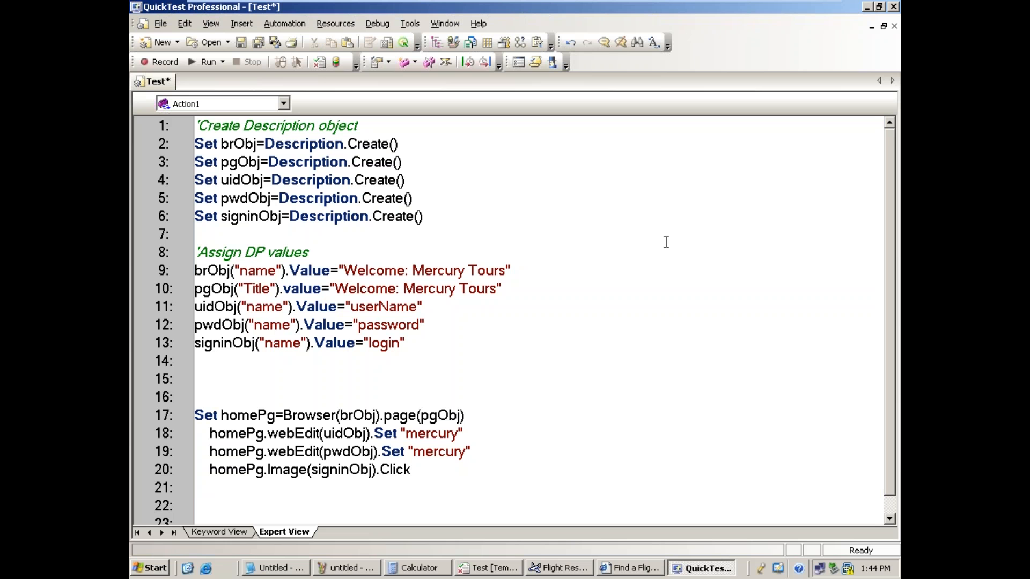
left_click(307, 252)
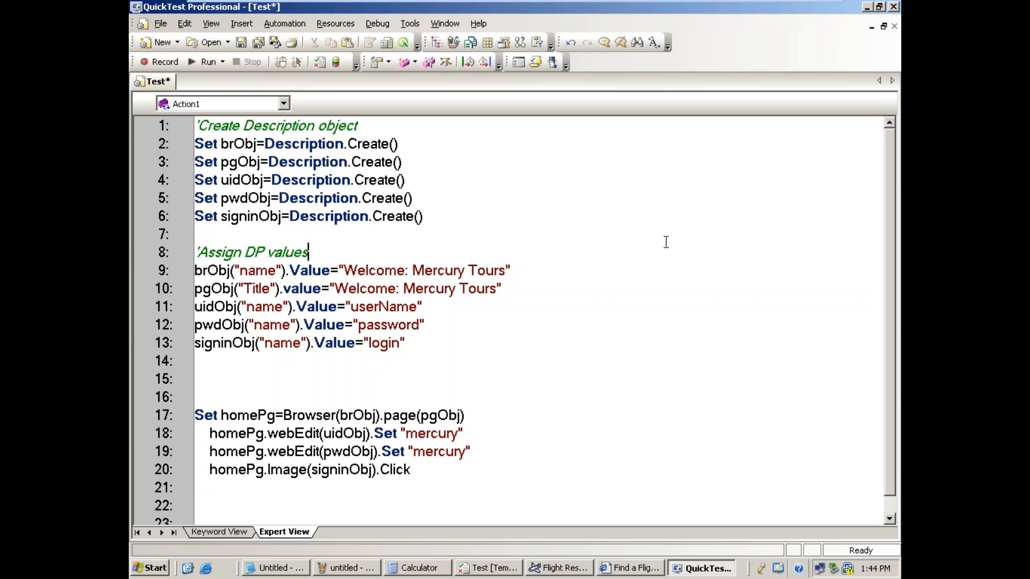